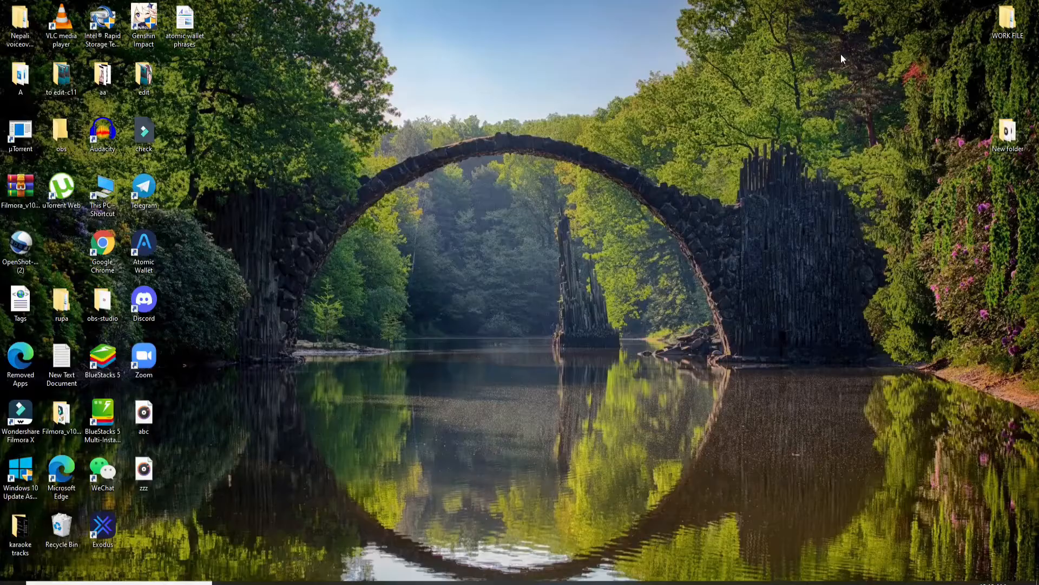
{"action": "mouse_move", "coordinate": [660, 7]}
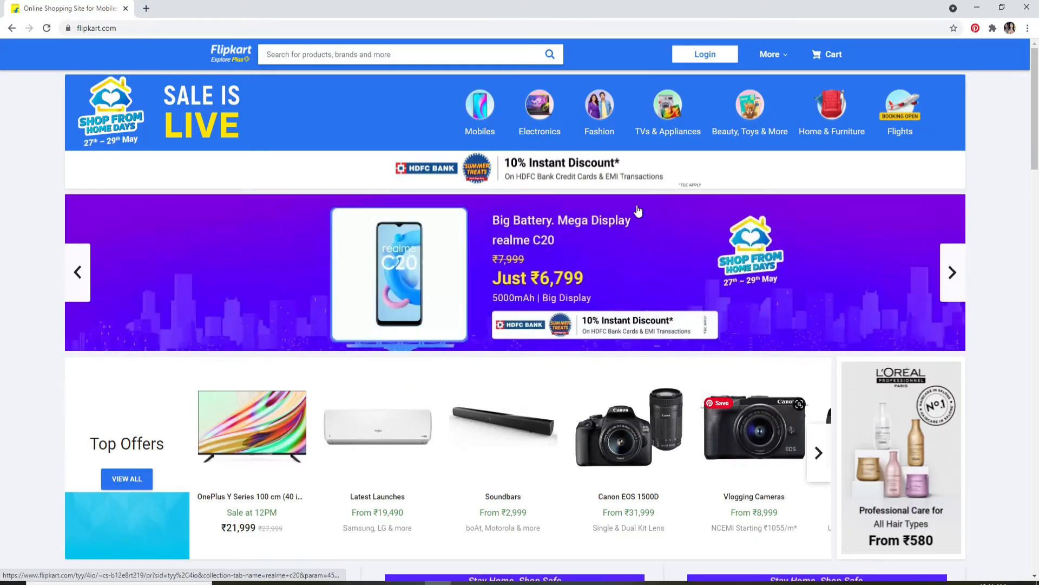
Step: Open the Flipkart login pop-up from the top bar's Login button
{"action": "left_click", "coordinate": [705, 54]}
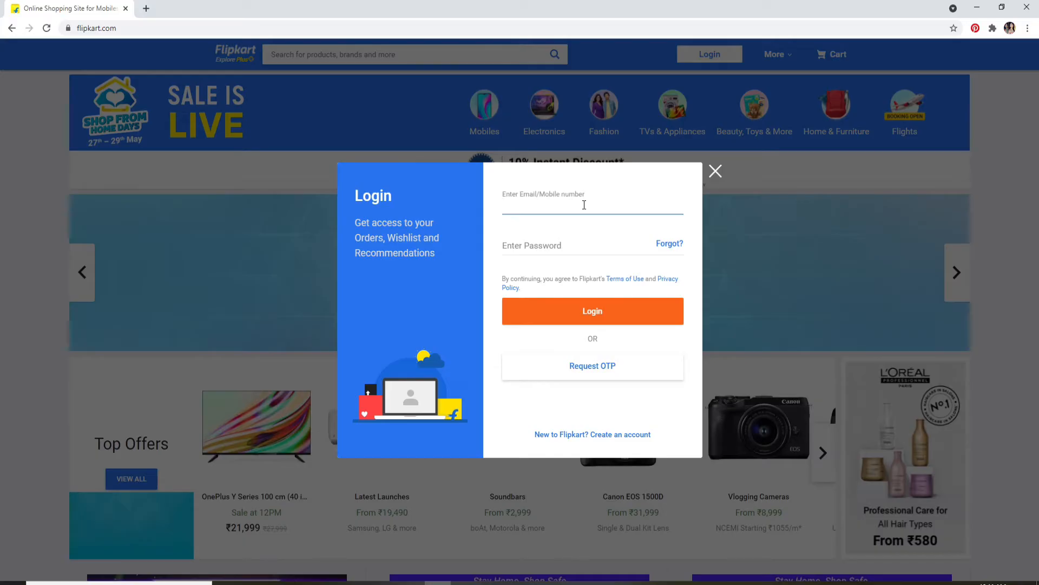
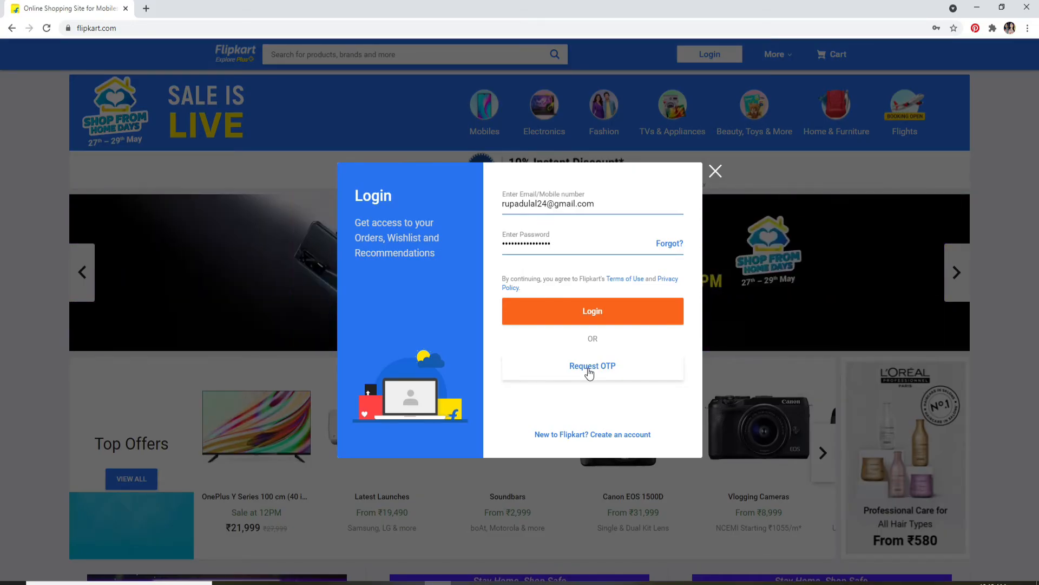
{"action": "left_click", "coordinate": [597, 204]}
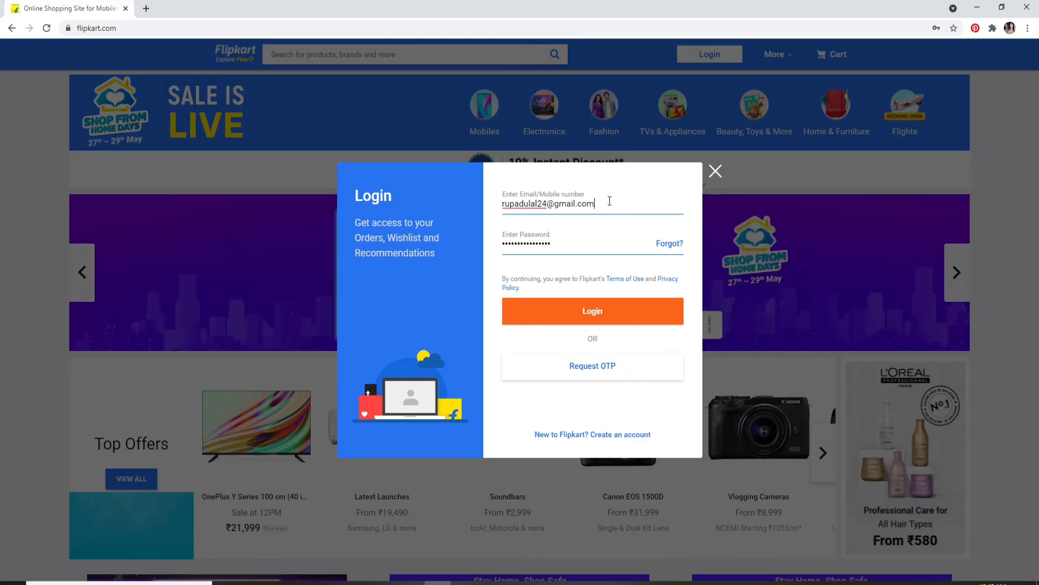
{"action": "left_click", "coordinate": [594, 241]}
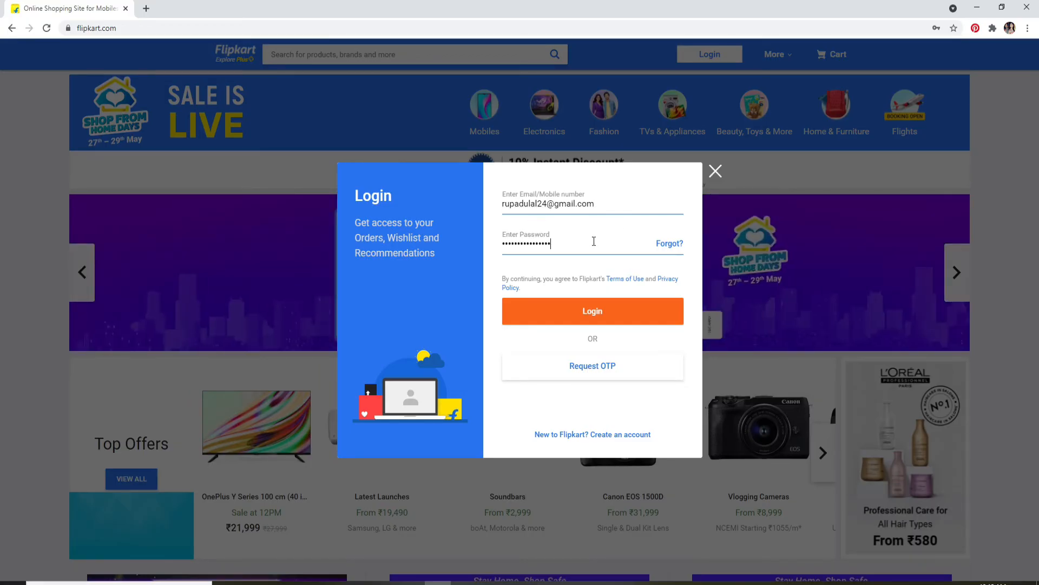